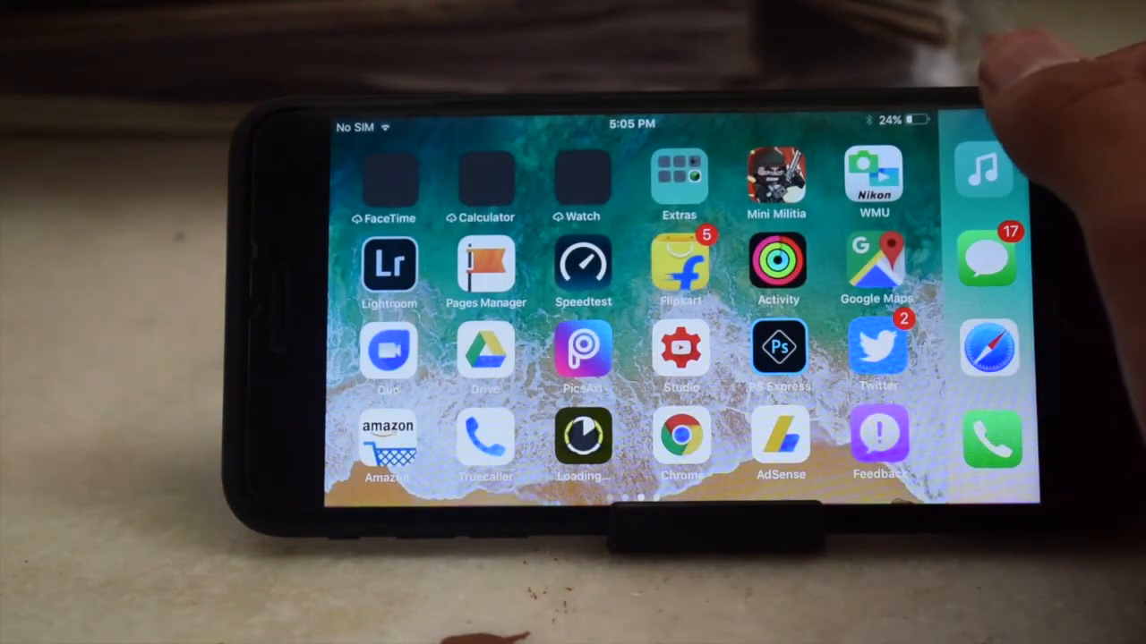
Swipe across the home screen to reach the Settings app and its General section
{"action": "scroll", "scroll_direction": "left", "scroll_amount": 3}
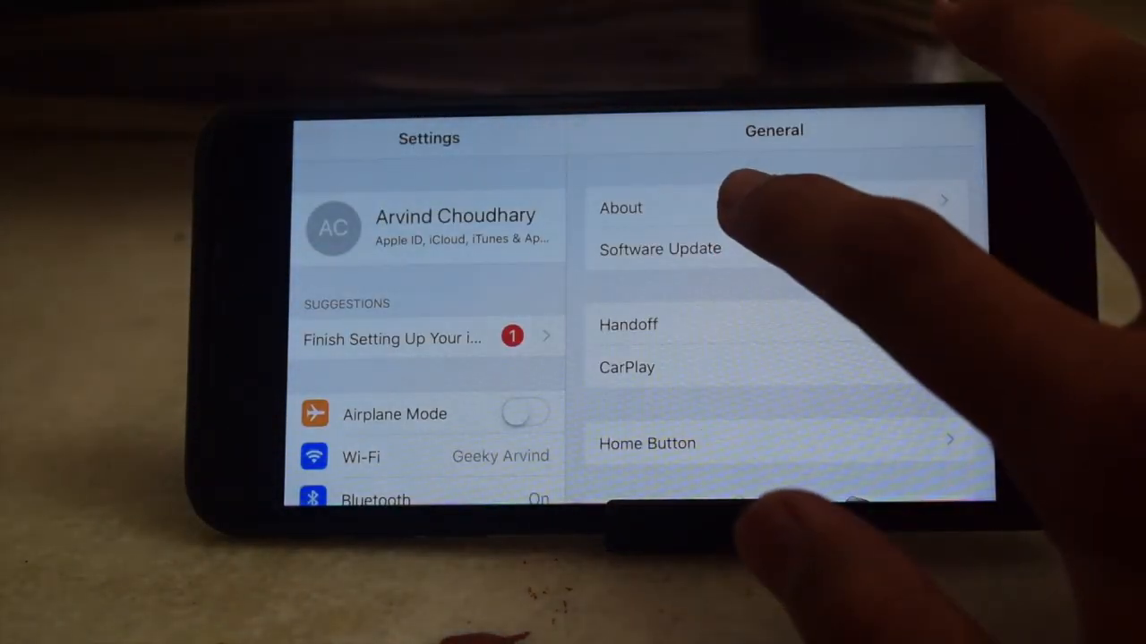
{"action": "left_click", "coordinate": [621, 207]}
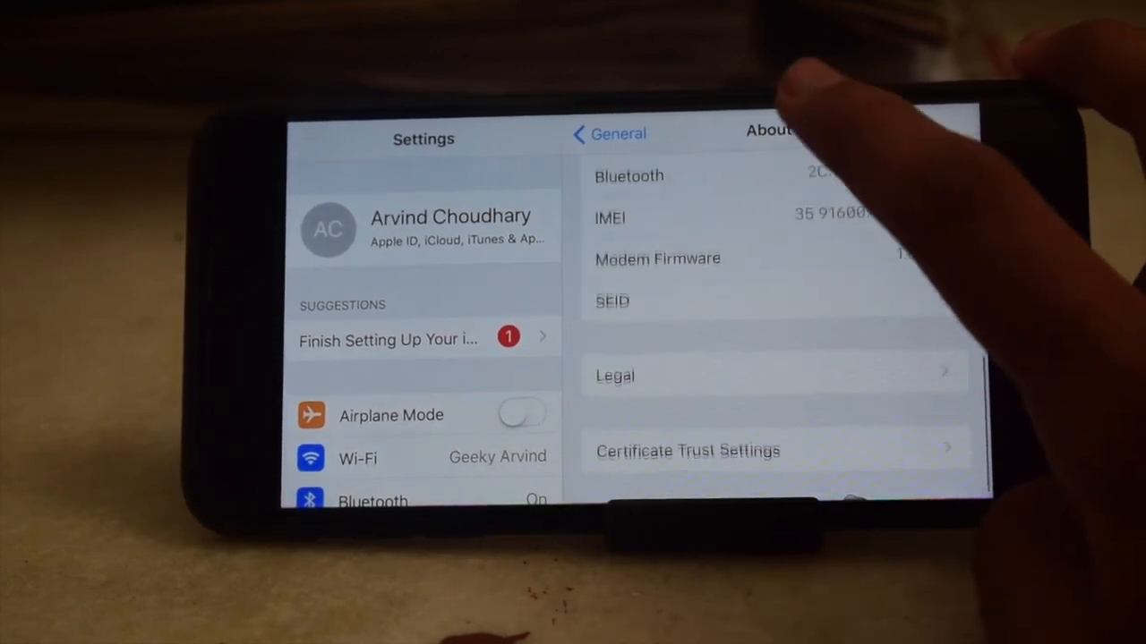
{"action": "scroll", "scroll_direction": "up", "scroll_amount": 3}
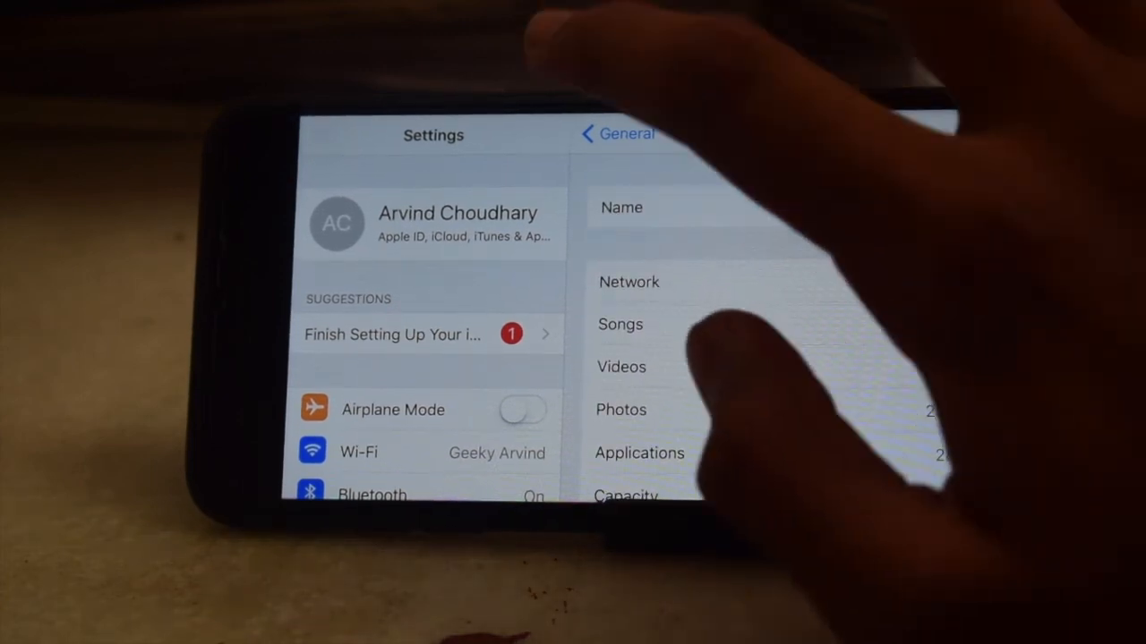
{"action": "left_click", "coordinate": [420, 334]}
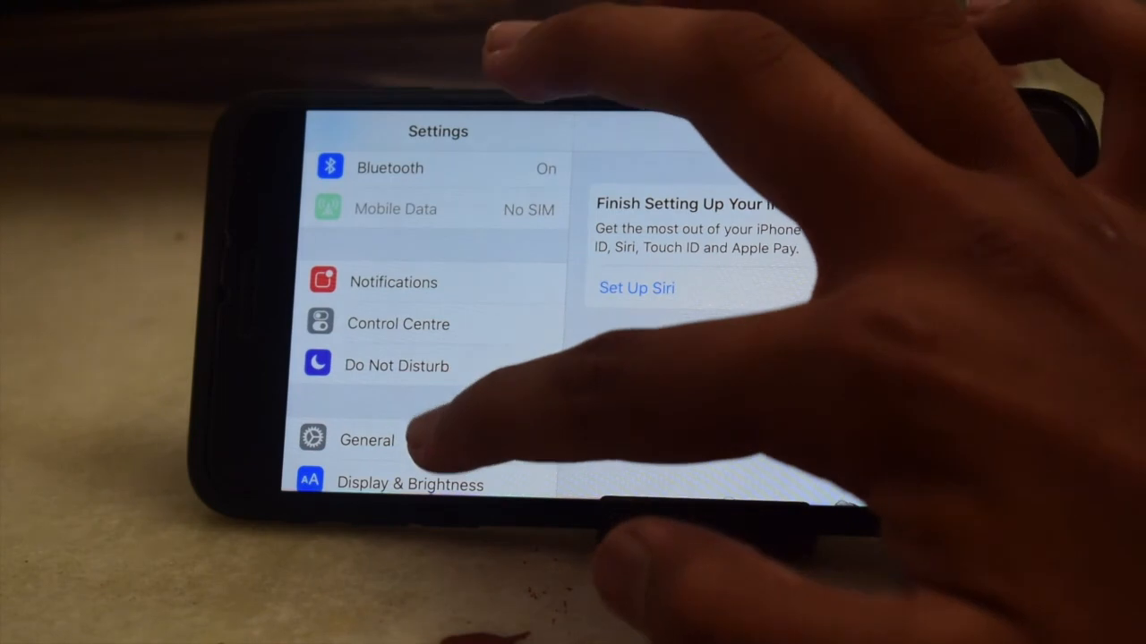
{"action": "left_click", "coordinate": [366, 439]}
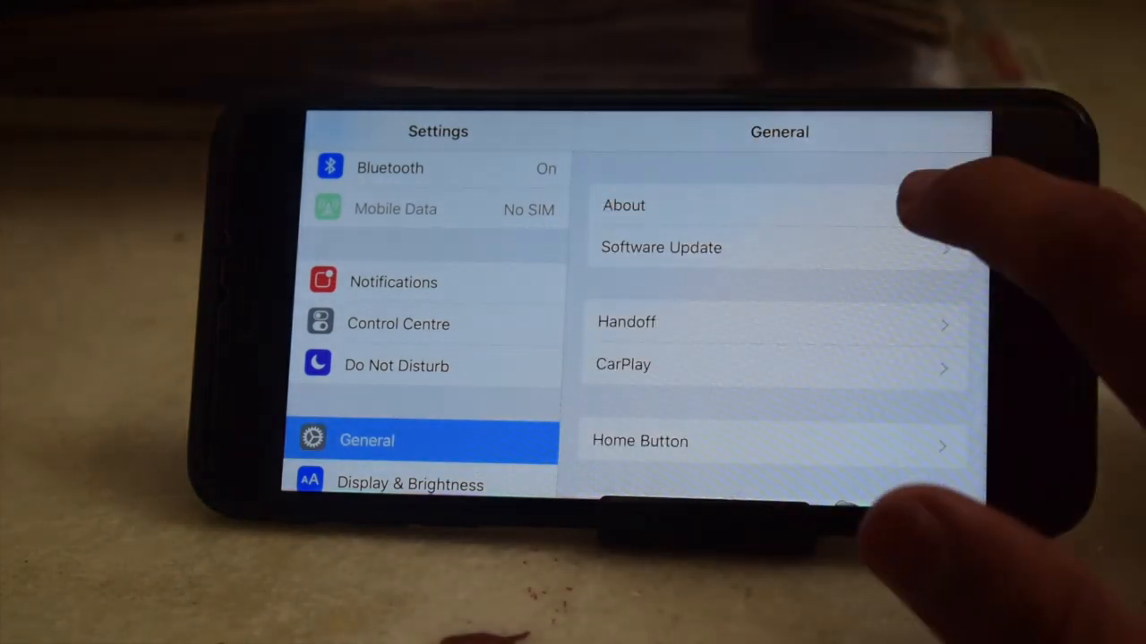